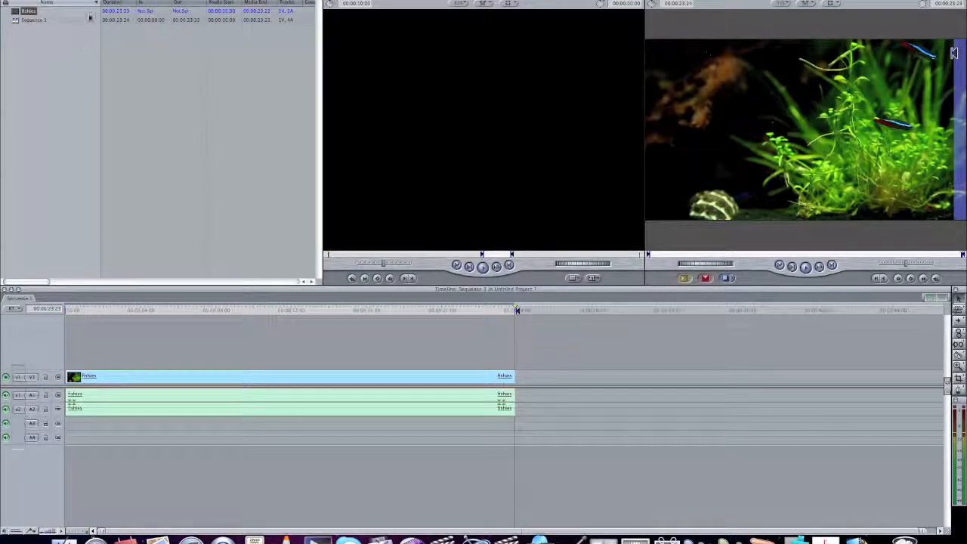
Step: Open the File menu to reach the Export submenu
{"action": "left_click", "coordinate": [98, 2]}
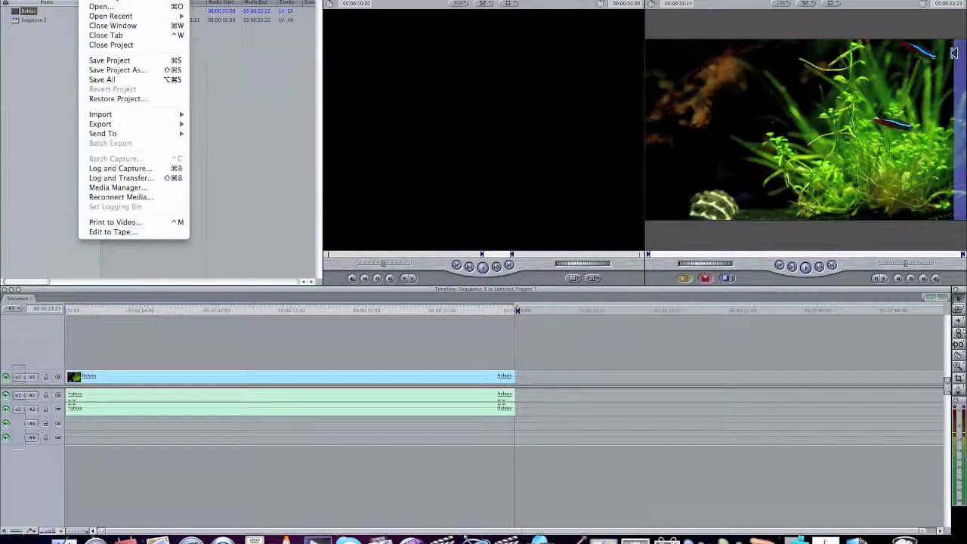
{"action": "mouse_move", "coordinate": [100, 124]}
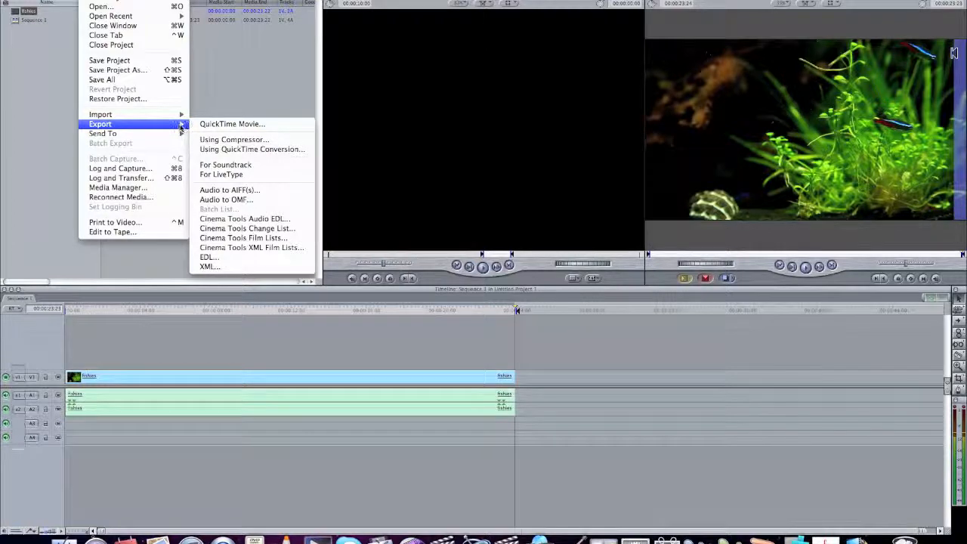
{"action": "mouse_move", "coordinate": [232, 124]}
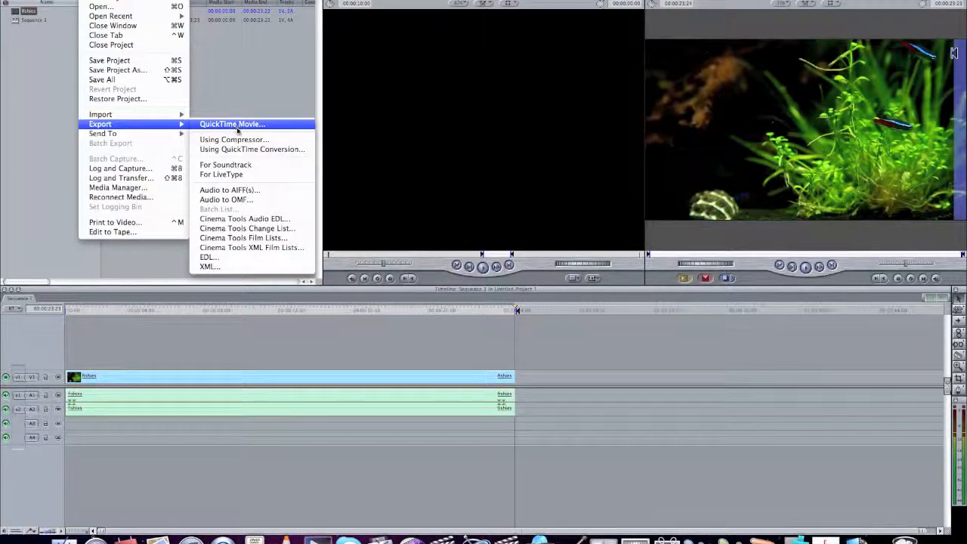
{"action": "mouse_move", "coordinate": [234, 139]}
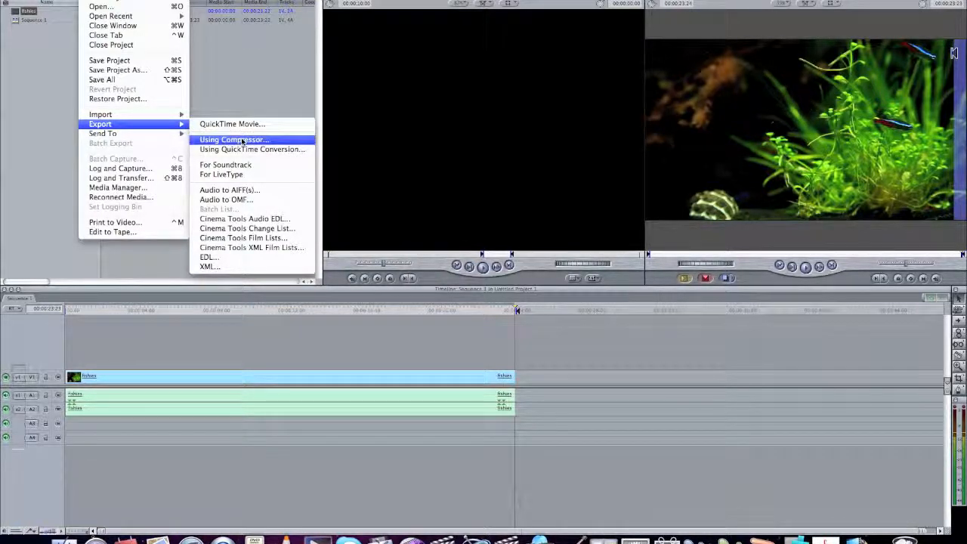
{"action": "mouse_move", "coordinate": [252, 149]}
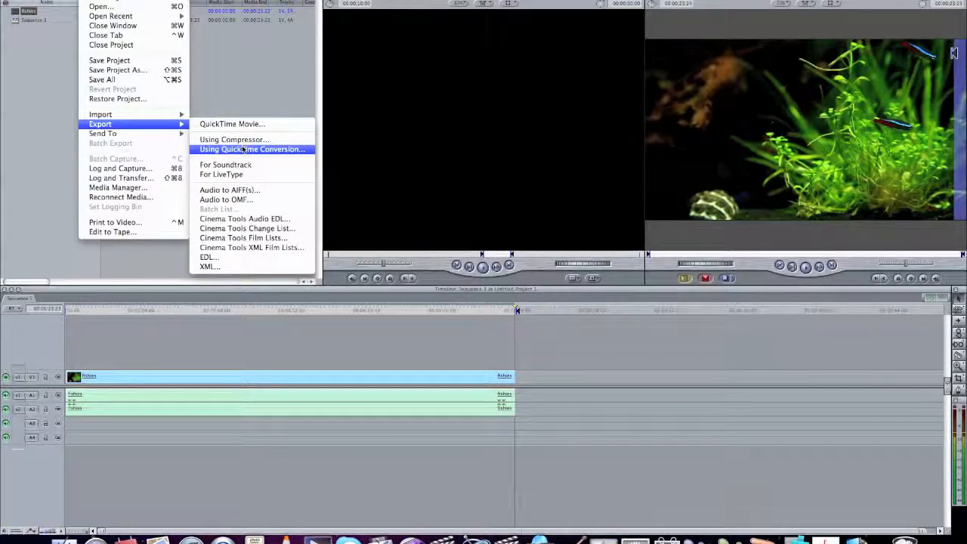
{"action": "mouse_move", "coordinate": [232, 124]}
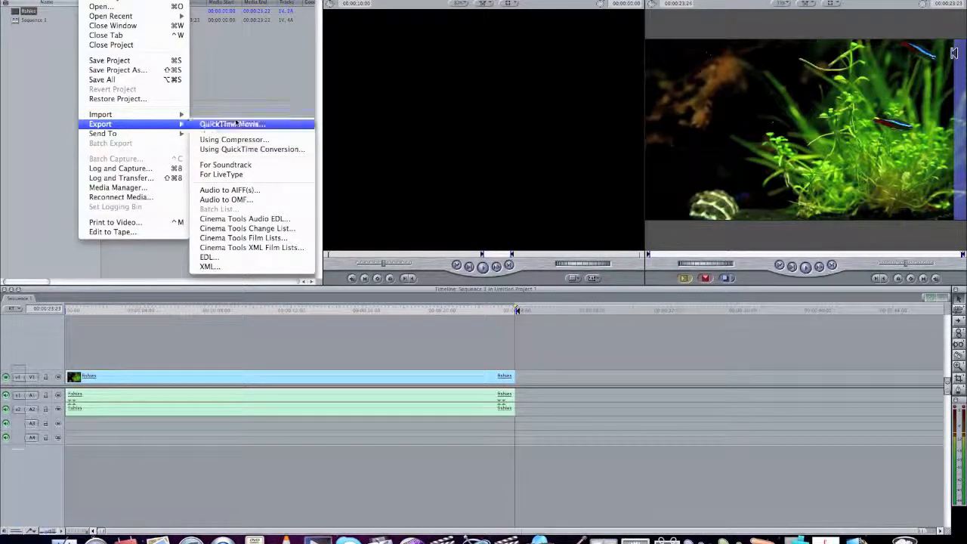
{"action": "mouse_move", "coordinate": [251, 149]}
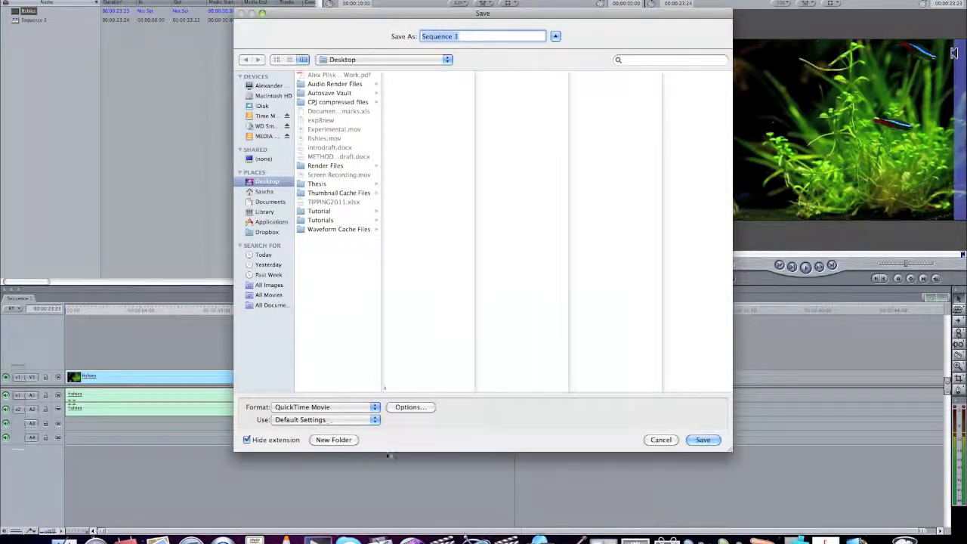
{"action": "left_click", "coordinate": [325, 406]}
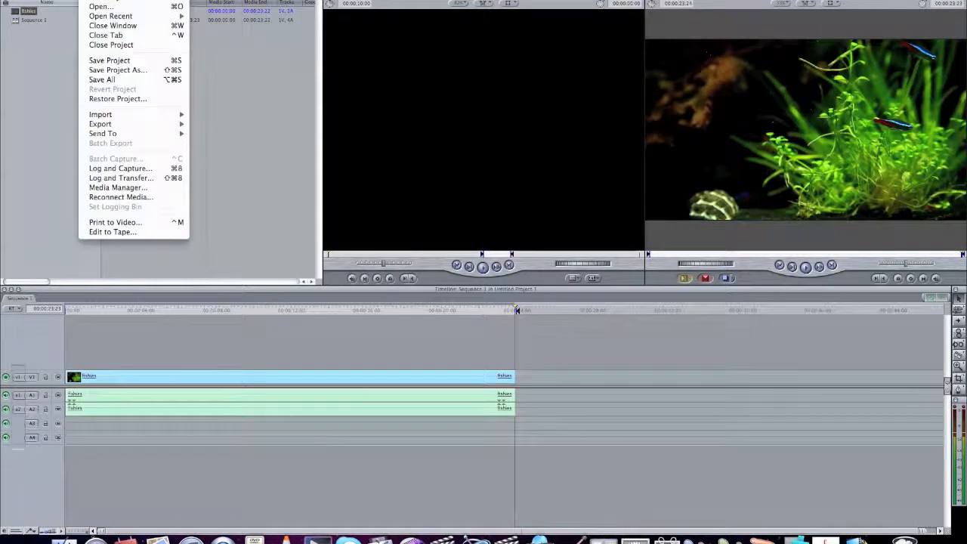
{"action": "mouse_move", "coordinate": [100, 124]}
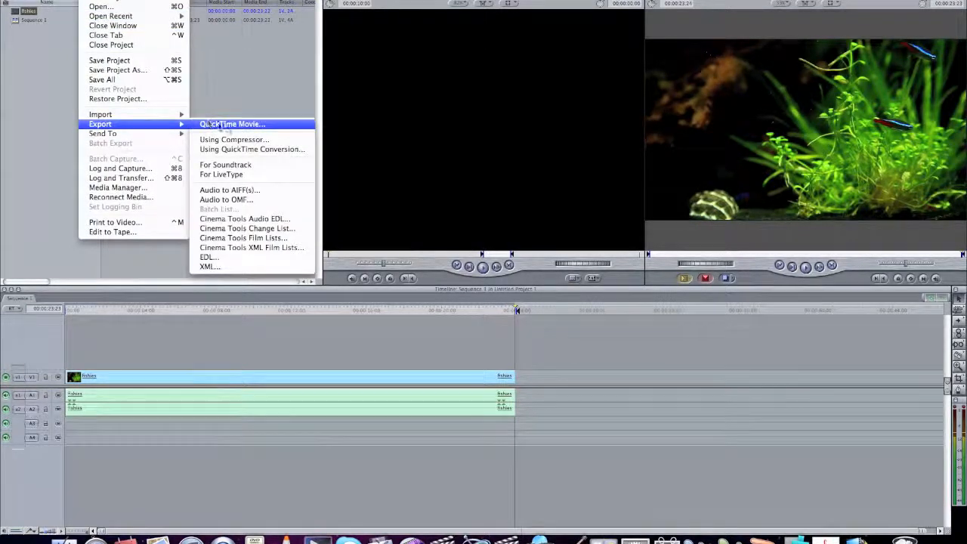
{"action": "mouse_move", "coordinate": [233, 139]}
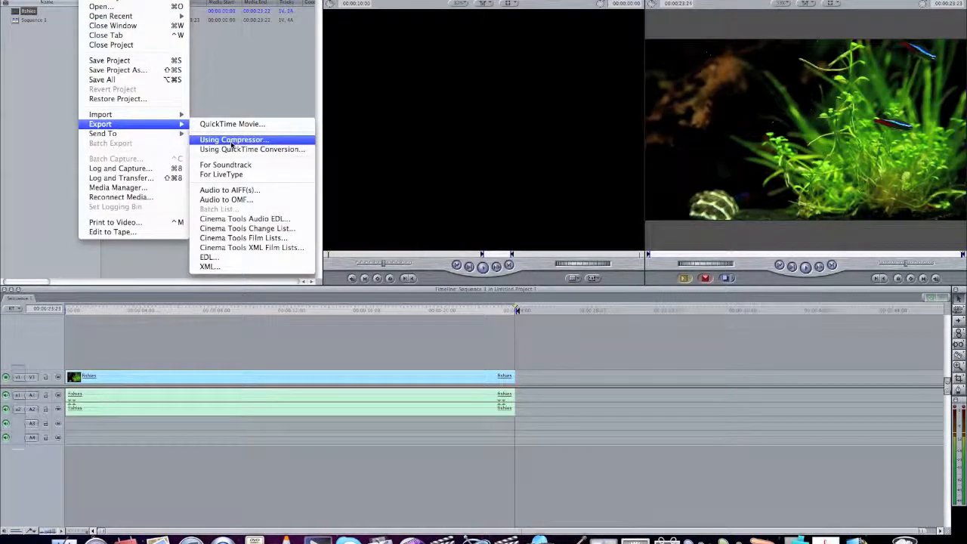
{"action": "mouse_move", "coordinate": [232, 124]}
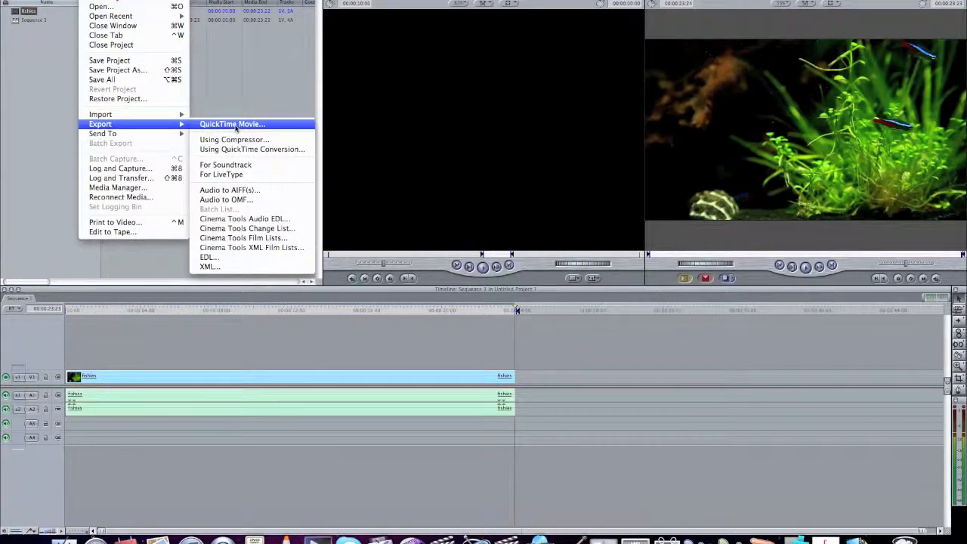
Step: Choose the QuickTime Movie export option to open the save window
{"action": "left_click", "coordinate": [232, 124]}
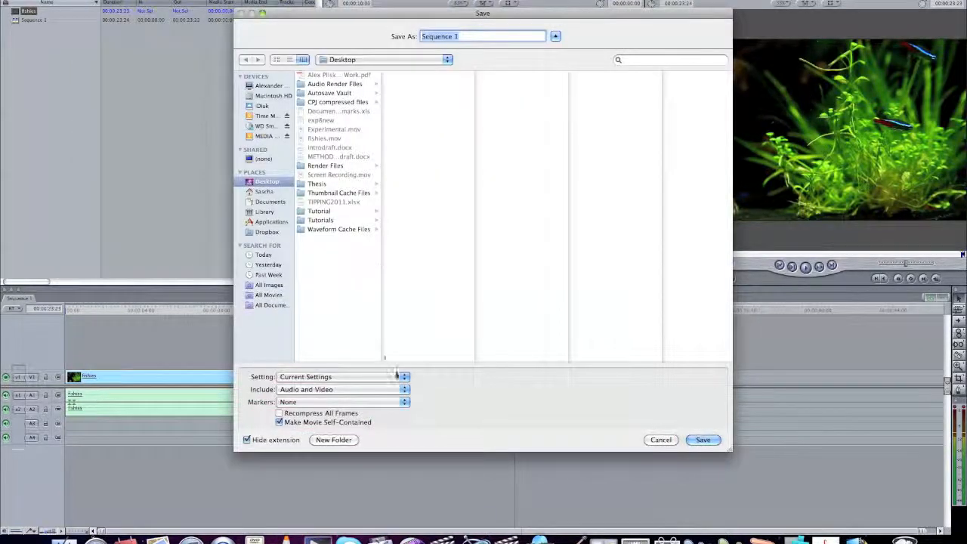
Step: Show the export Setting presets and scroll down toward HDV - 1080i50
{"action": "left_click", "coordinate": [342, 376]}
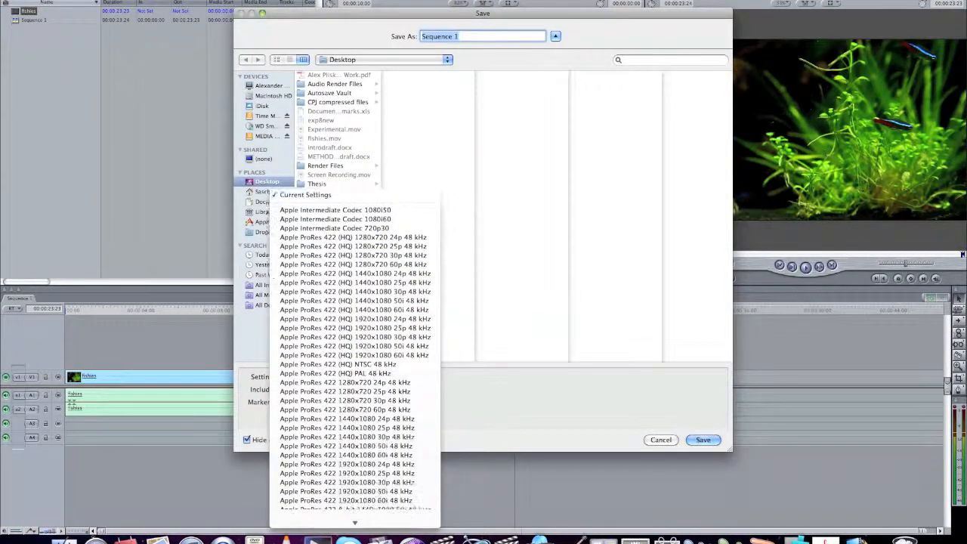
{"action": "scroll", "scroll_direction": "down", "scroll_amount": 3}
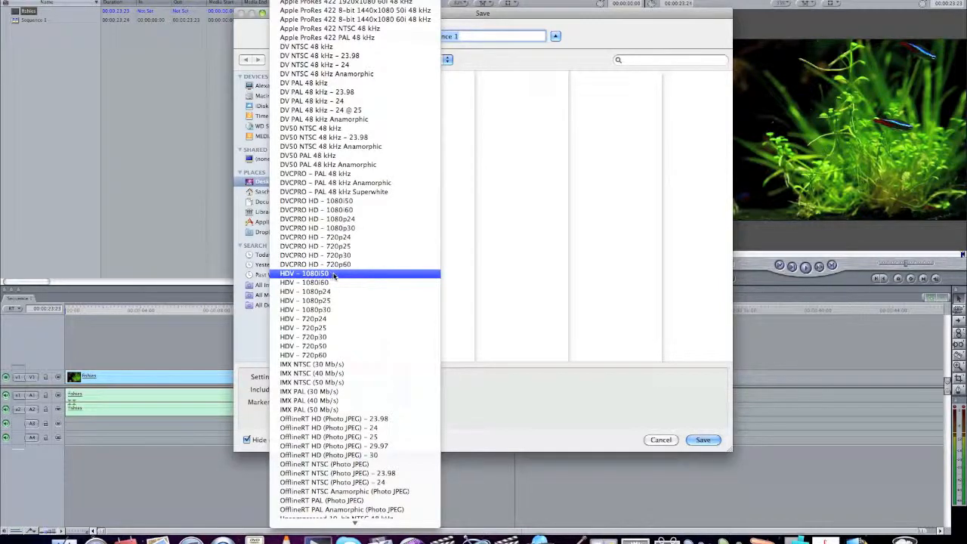
{"action": "mouse_move", "coordinate": [350, 276]}
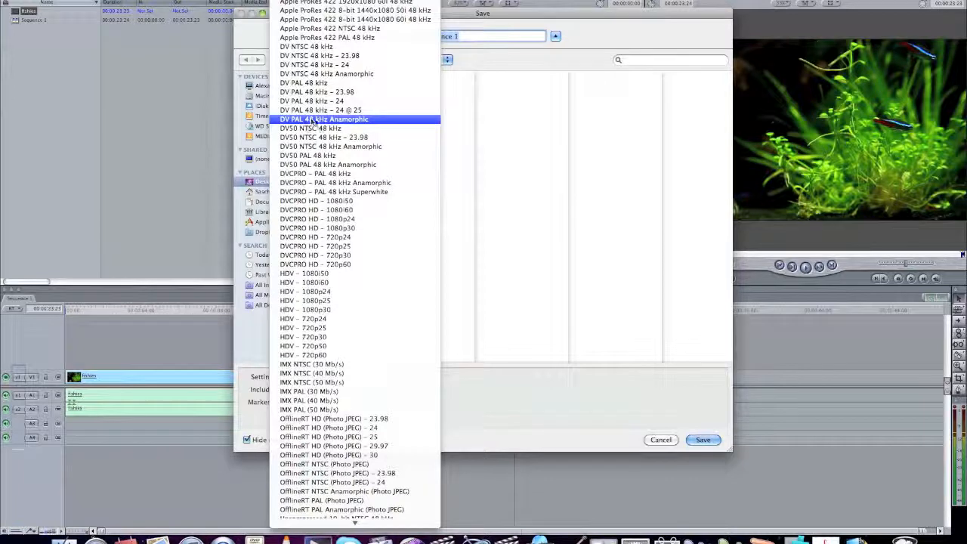
{"action": "mouse_move", "coordinate": [378, 123]}
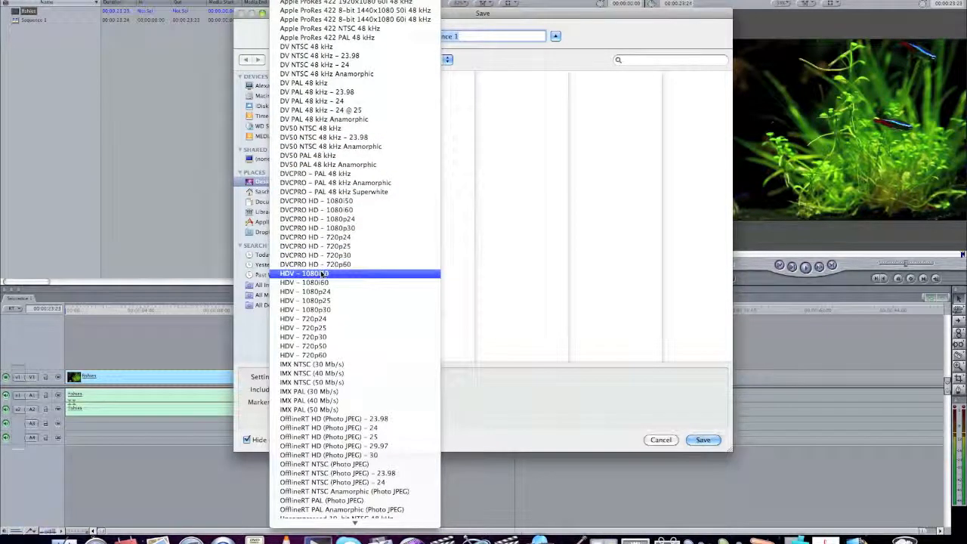
Step: Pick the HDV - 1080i50 preset, name the movie TESTFISHIES, and save it
{"action": "left_click", "coordinate": [305, 273]}
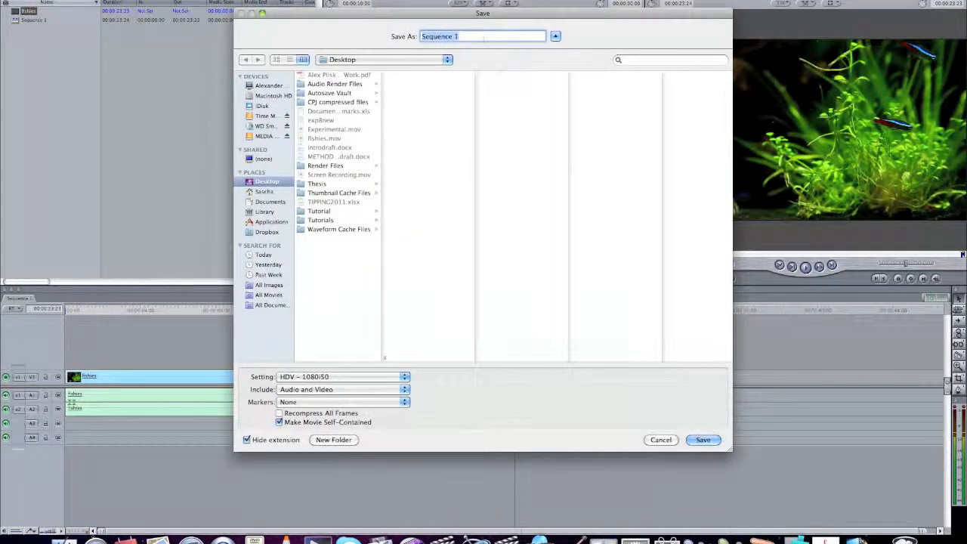
{"action": "type", "text": "TEST"}
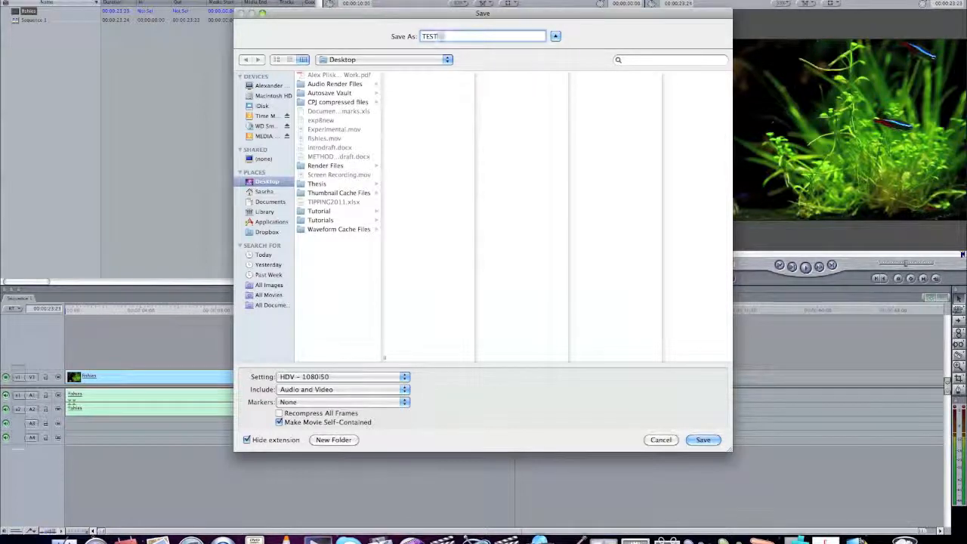
{"action": "type", "text": "FISHIES"}
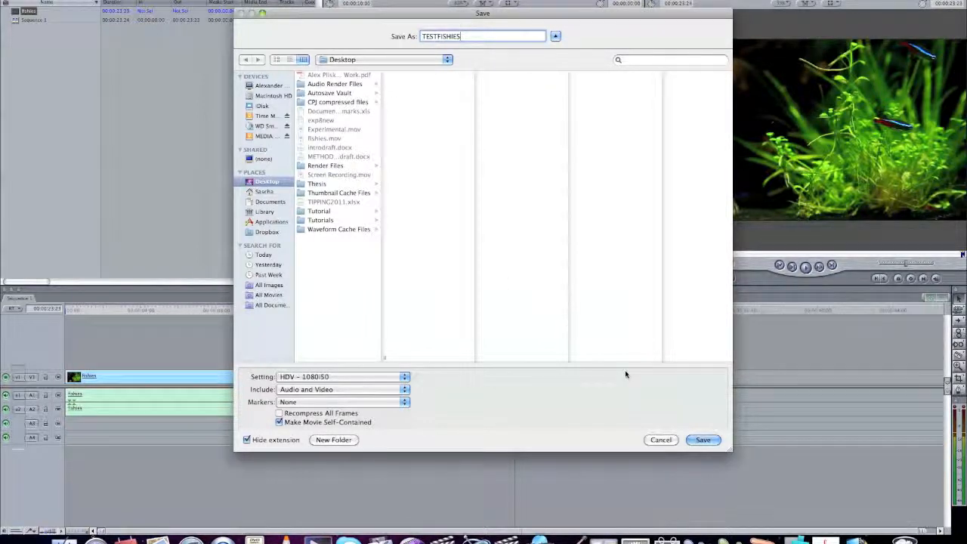
{"action": "left_click", "coordinate": [702, 440]}
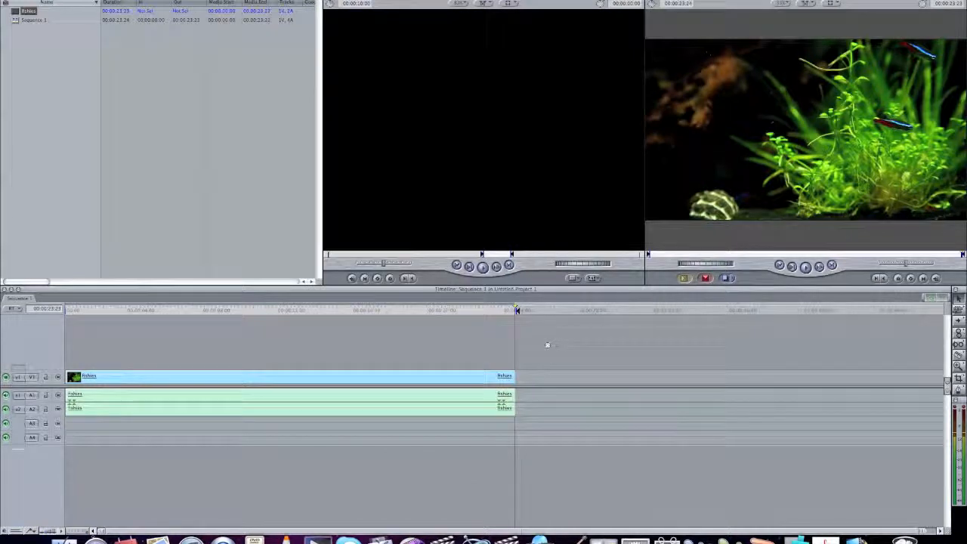